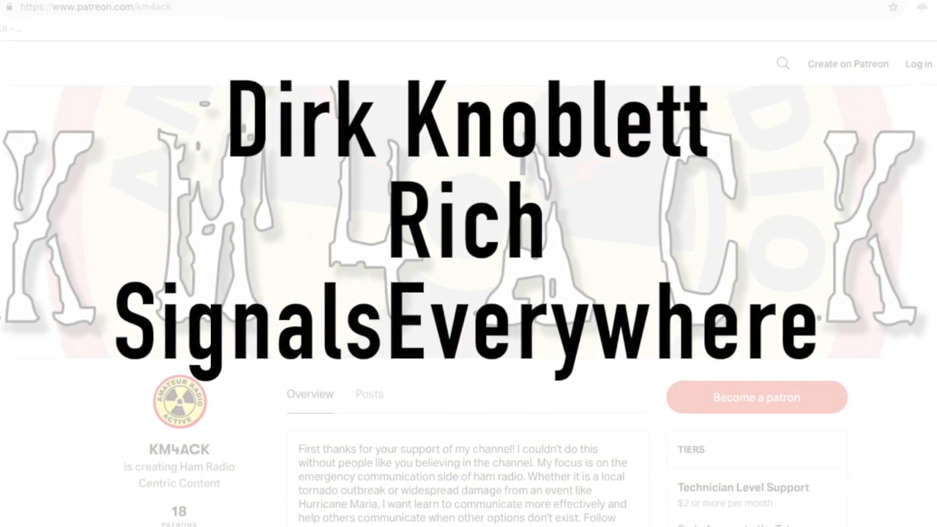
# Step: Send DRAWSTech.pdf from the Mac's Downloads folder to the Raspberry Pi via VNC file transfer
pyautogui.scroll(-3)
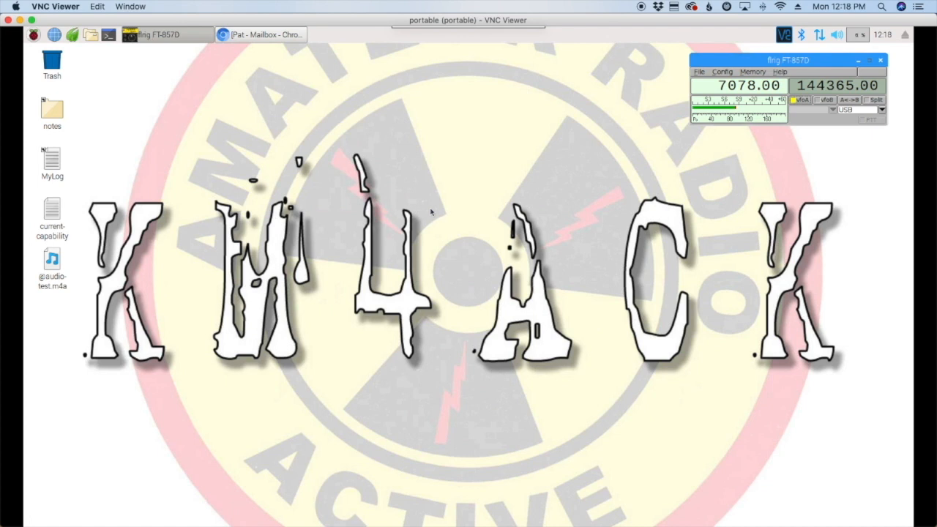
pyautogui.moveTo(489, 233)
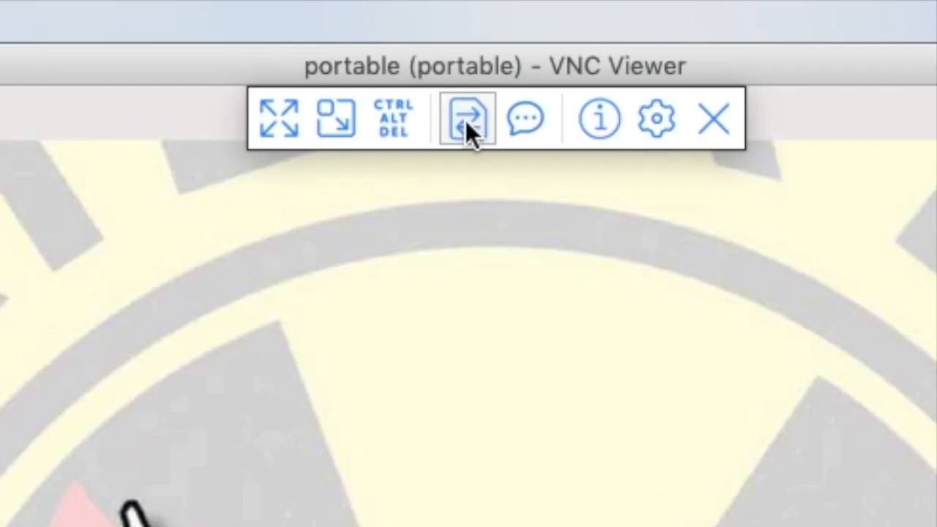
pyautogui.moveTo(465, 120)
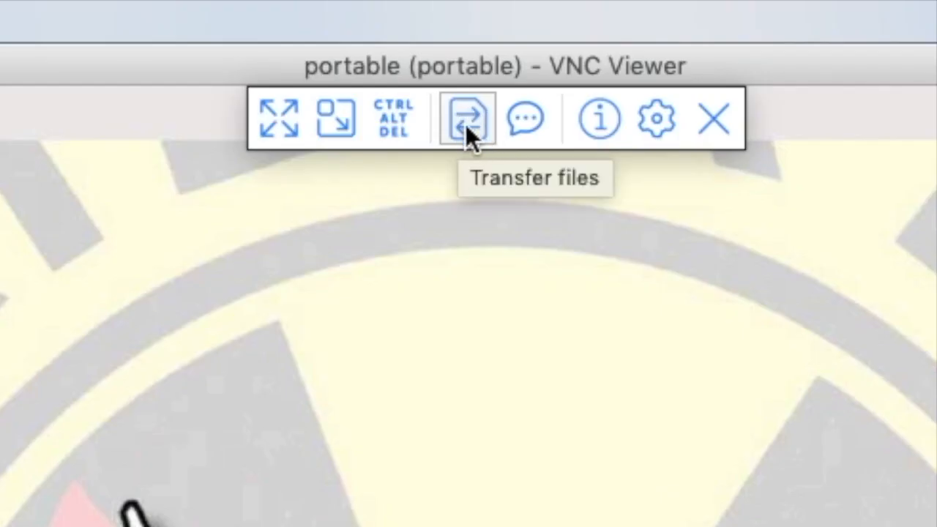
pyautogui.click(466, 119)
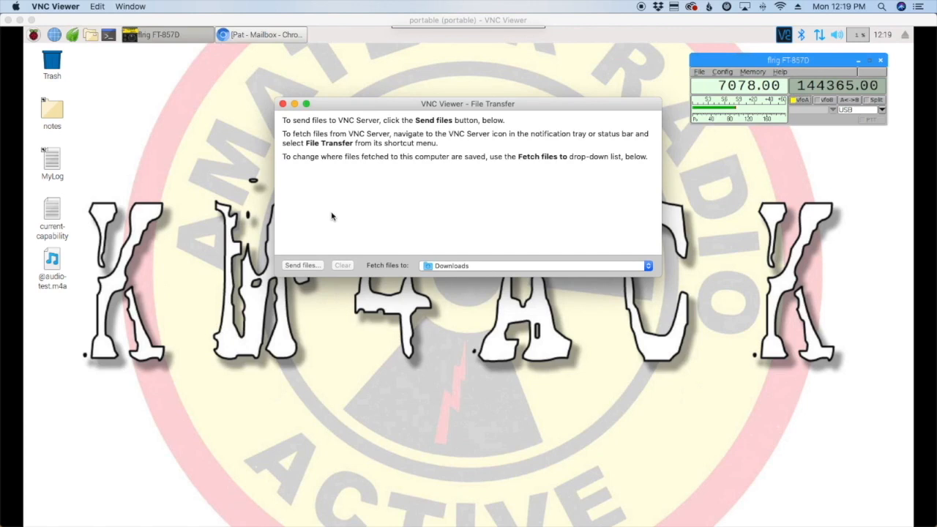
pyautogui.moveTo(302, 269)
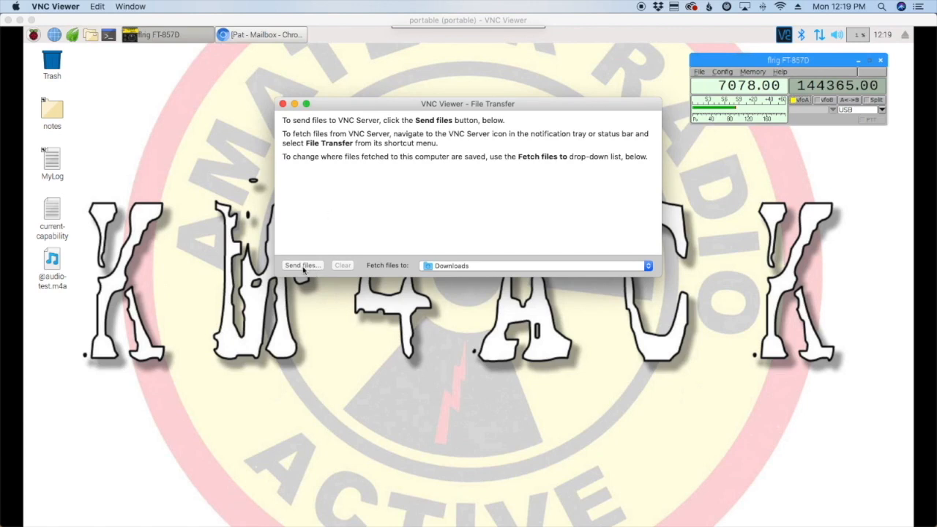
pyautogui.click(302, 265)
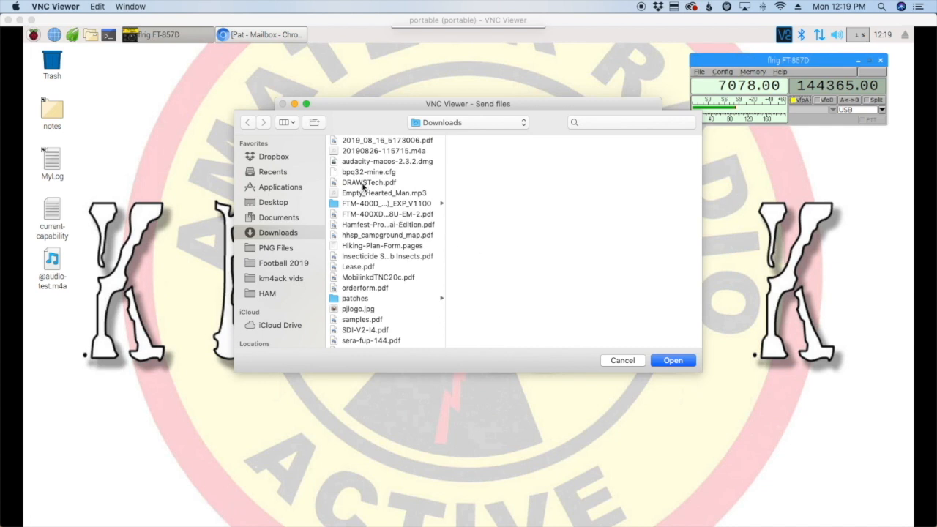
pyautogui.click(369, 181)
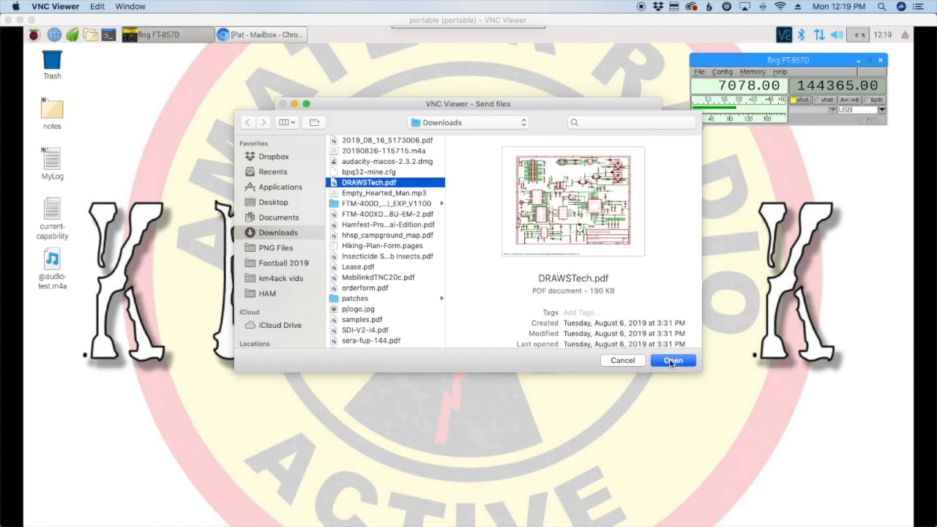
pyautogui.click(672, 360)
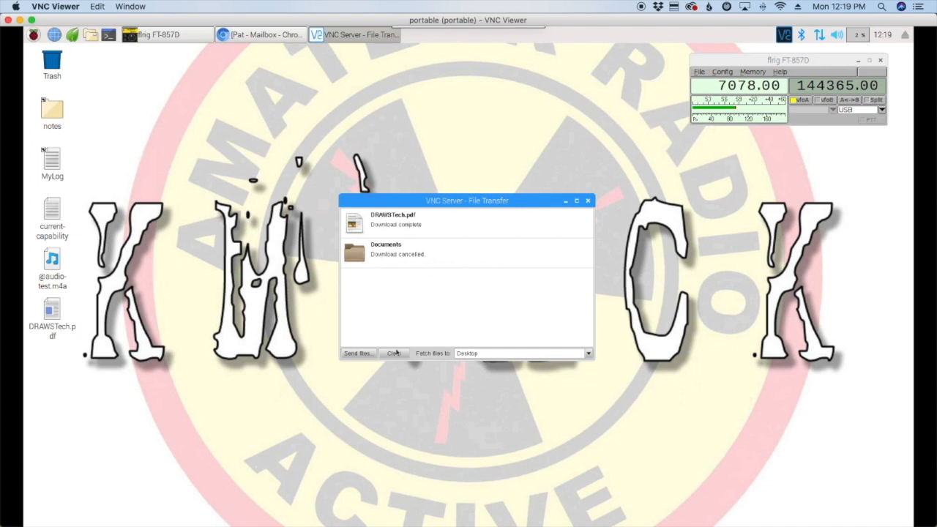
# Step: Clear the finished transfers and close the VNC Server File Transfer window
pyautogui.click(394, 353)
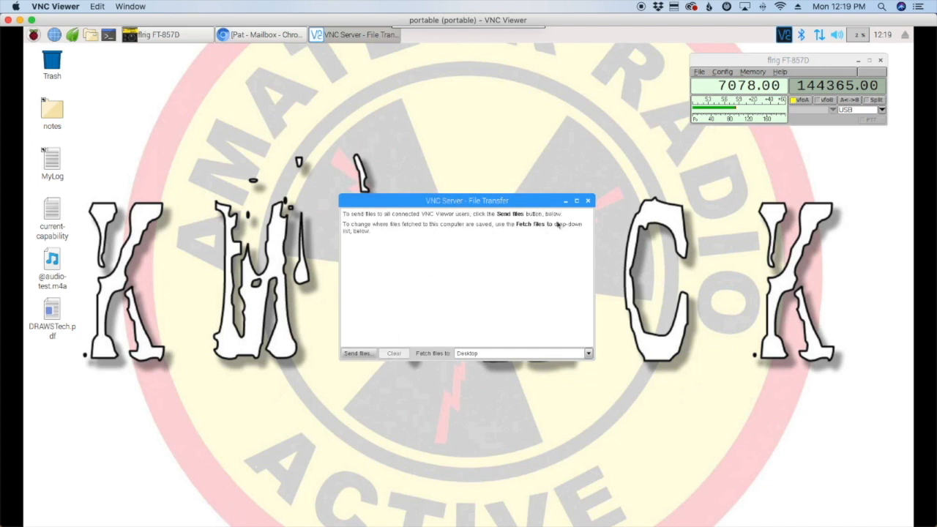
pyautogui.click(587, 199)
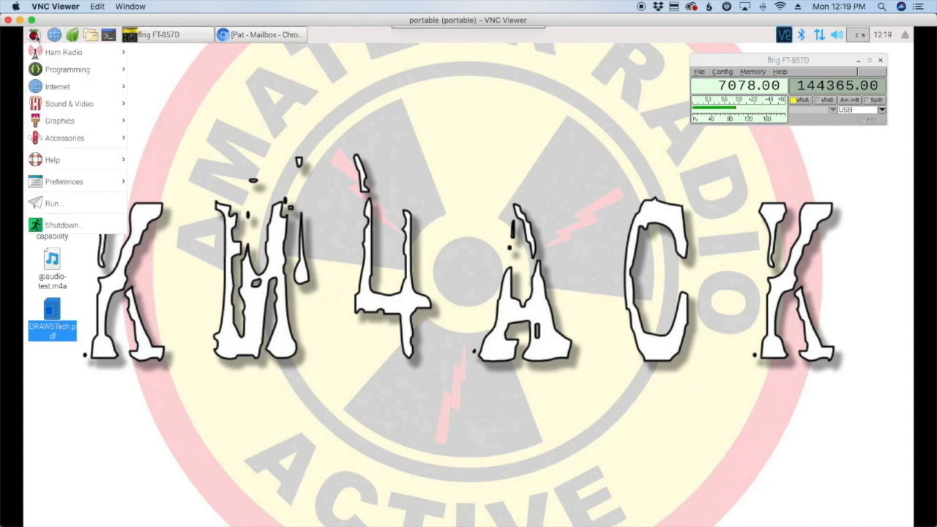
# Step: Launch VLC Media Player from the Pi's Sound & Video applications menu
pyautogui.click(68, 102)
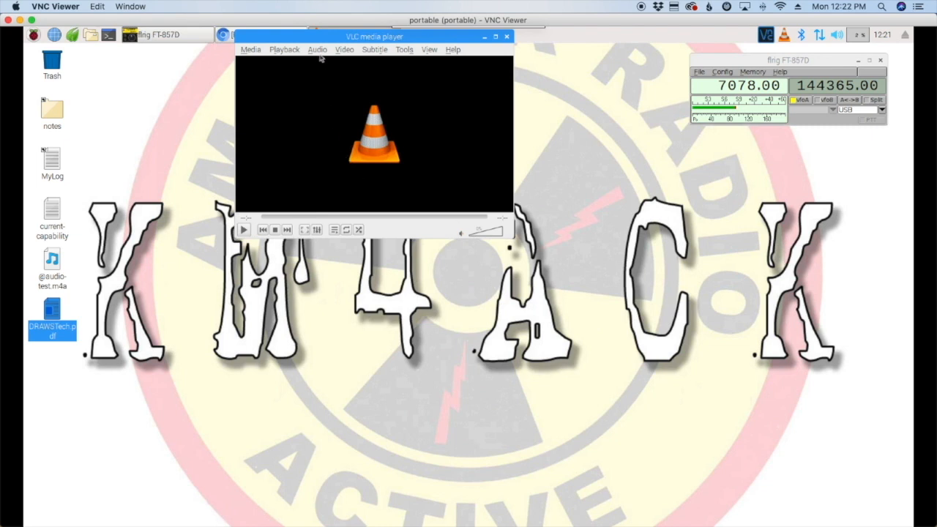
pyautogui.moveTo(319, 56)
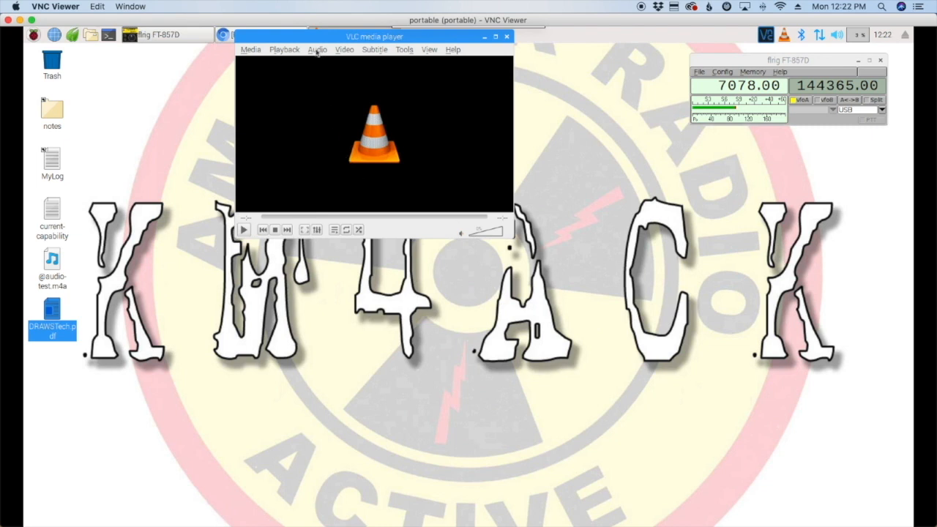
# Step: Route VLC's audio output to the PCM2904 Audio Codec Analog Stereo device
pyautogui.click(316, 49)
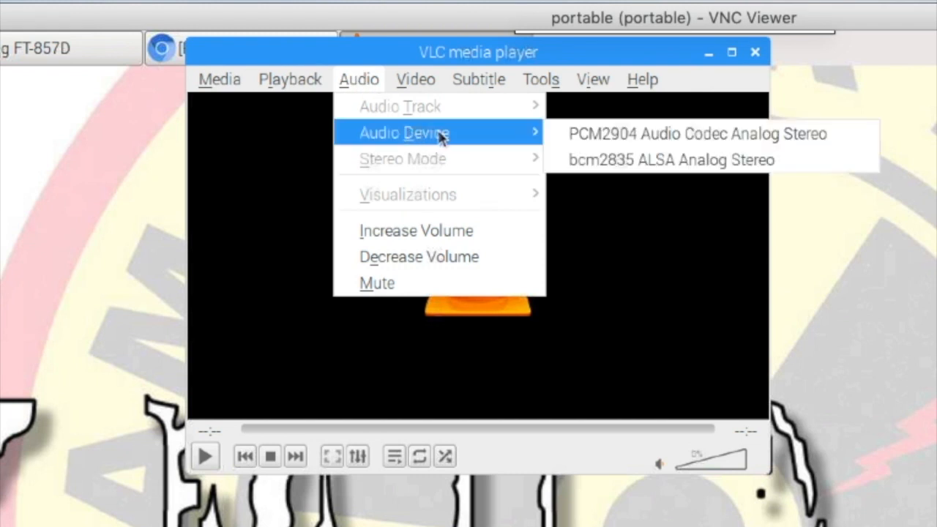
pyautogui.moveTo(465, 147)
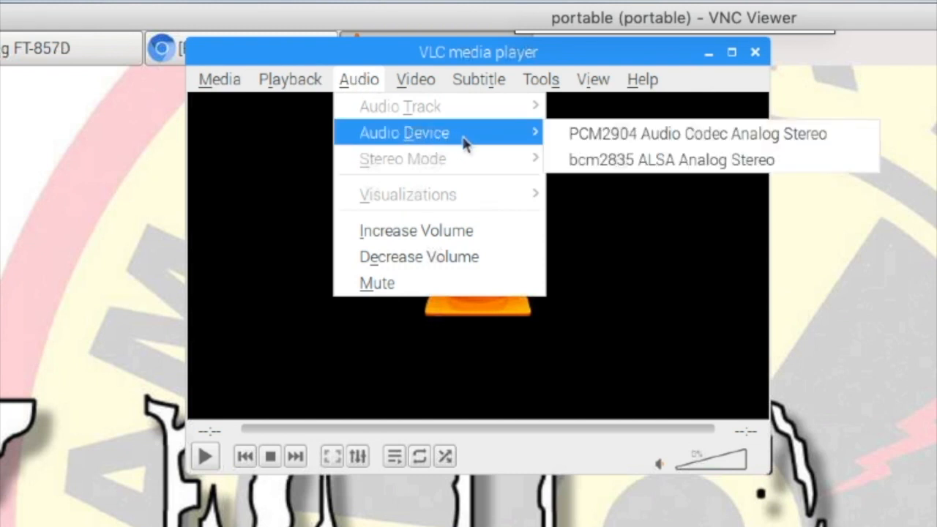
pyautogui.moveTo(622, 133)
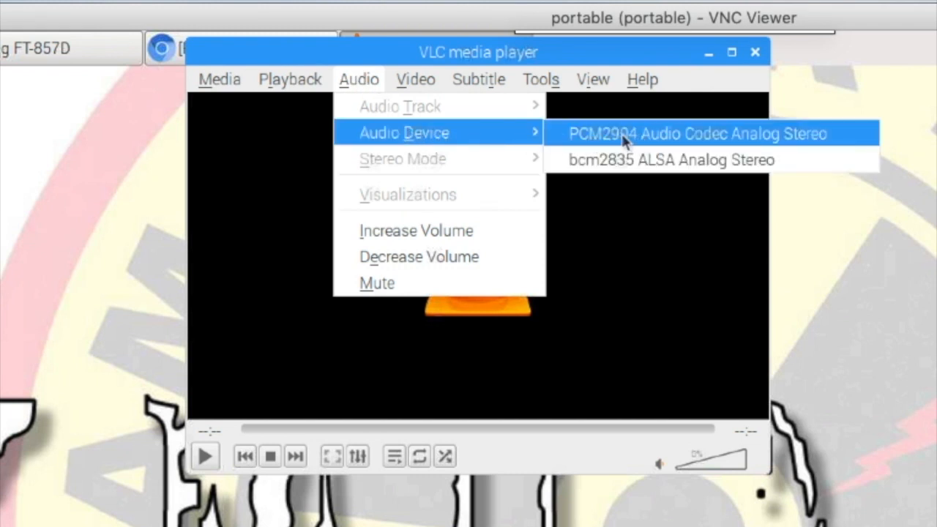
pyautogui.moveTo(695, 143)
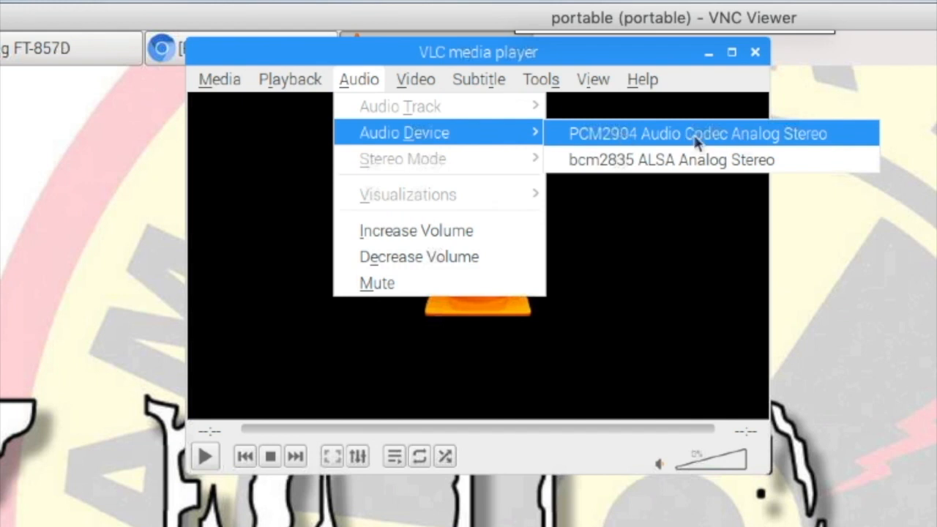
pyautogui.click(695, 134)
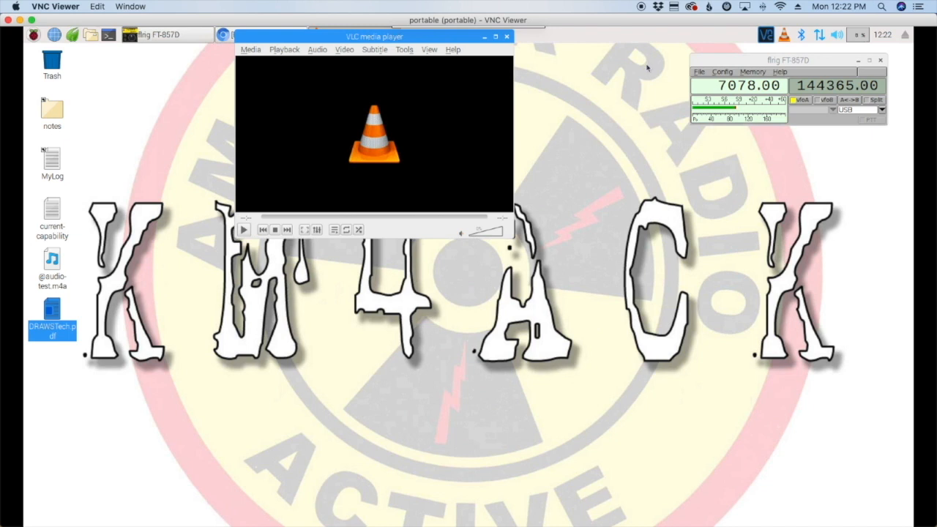
pyautogui.moveTo(769, 67)
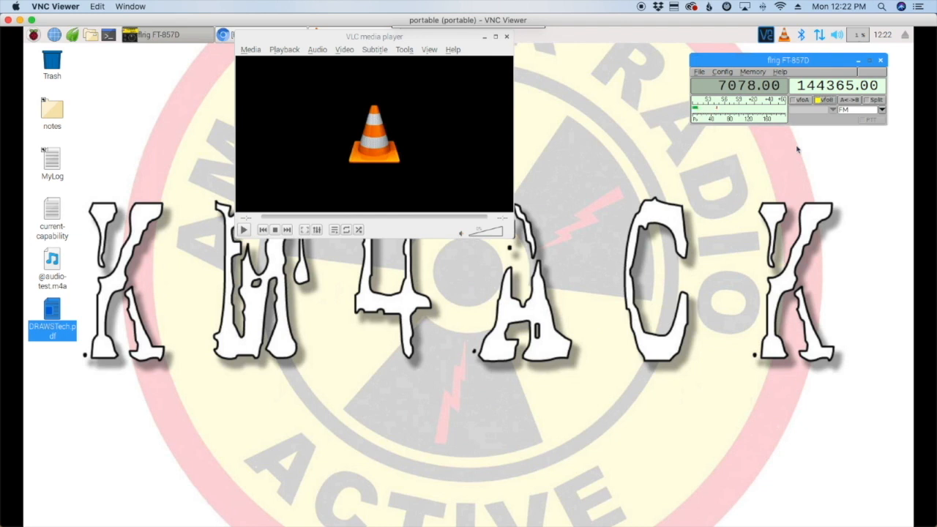
pyautogui.moveTo(279, 196)
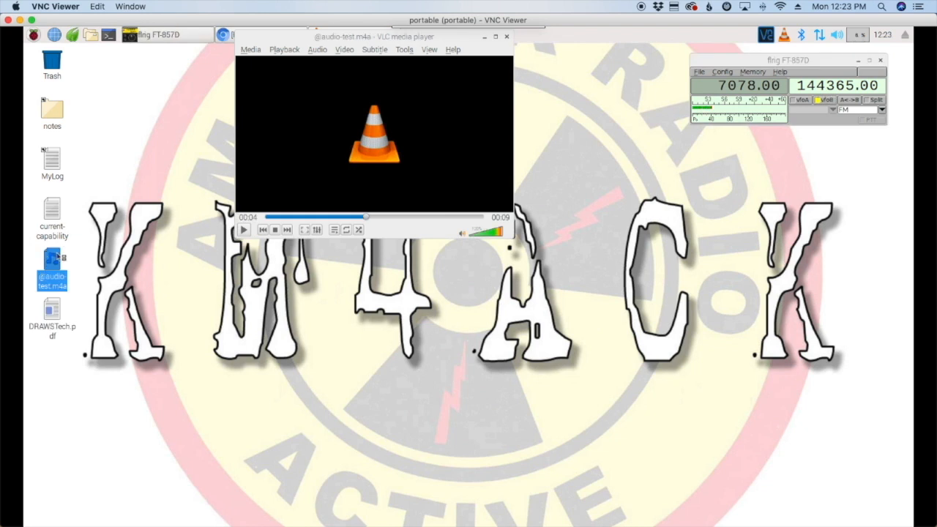
# Step: Play the audio-test.m4a clip in VLC until playback stops
pyautogui.click(243, 228)
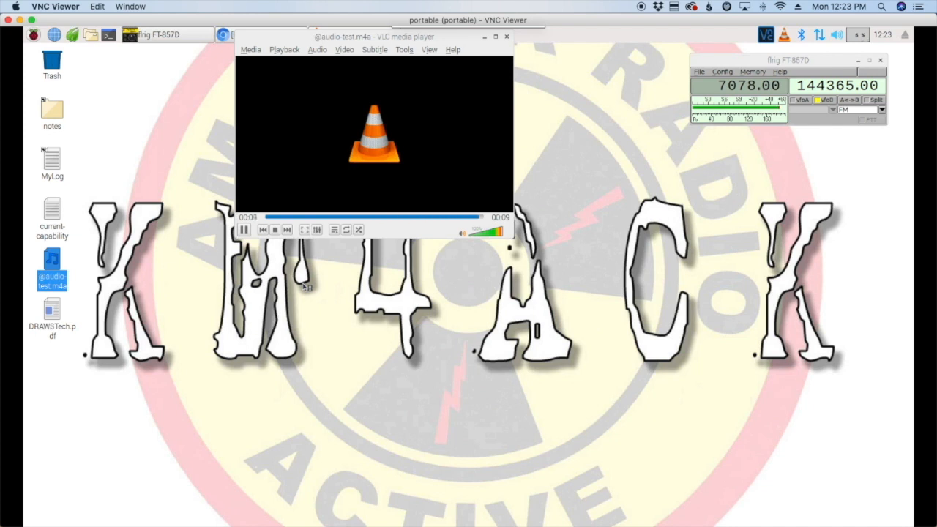
pyautogui.click(243, 229)
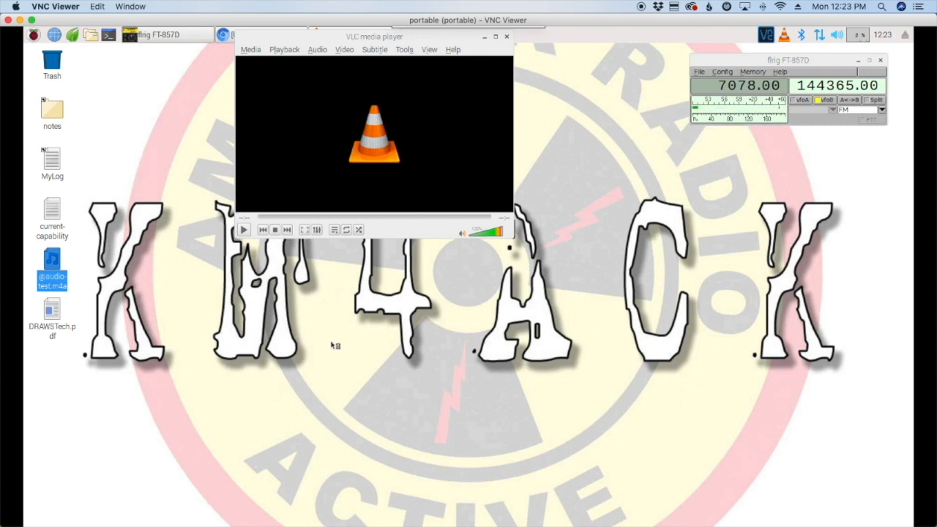